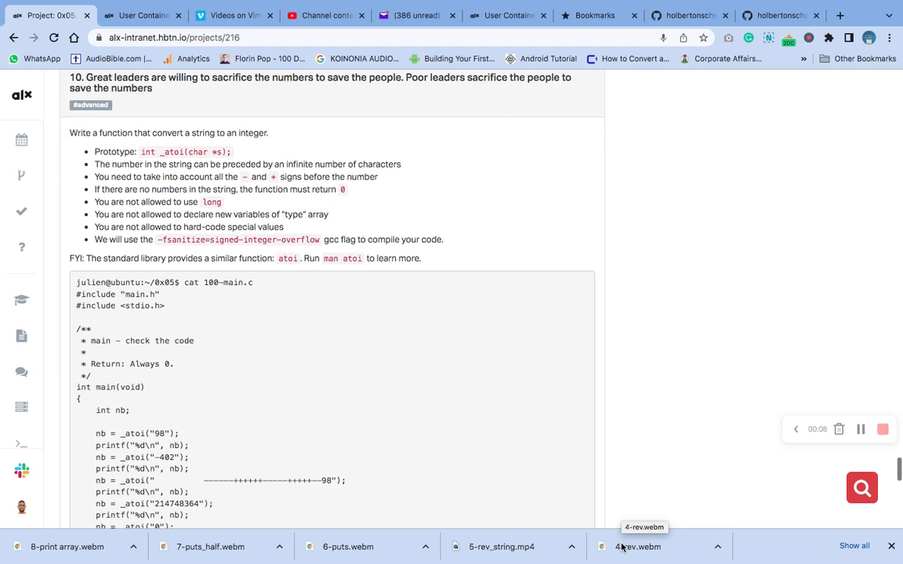
{"action": "mouse_move", "coordinate": [498, 526]}
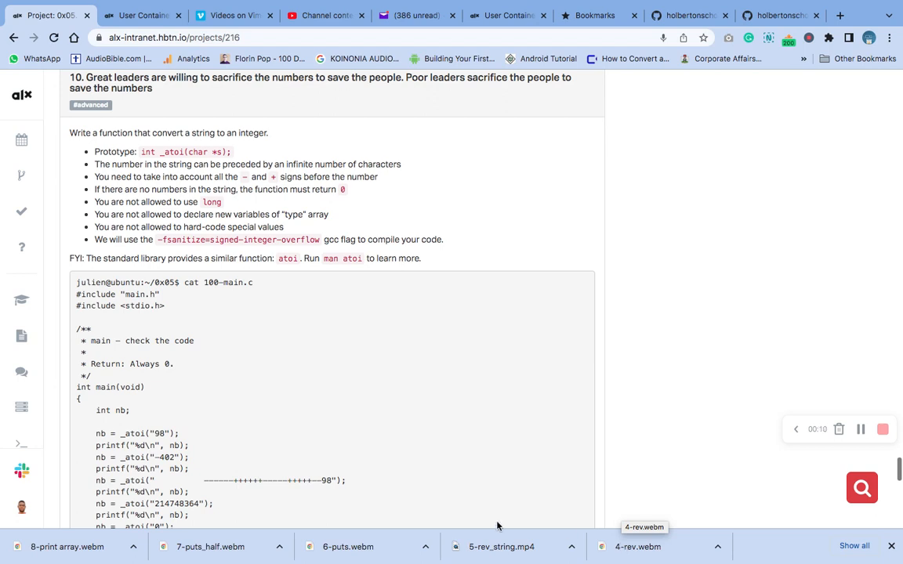
{"action": "mouse_move", "coordinate": [318, 328]}
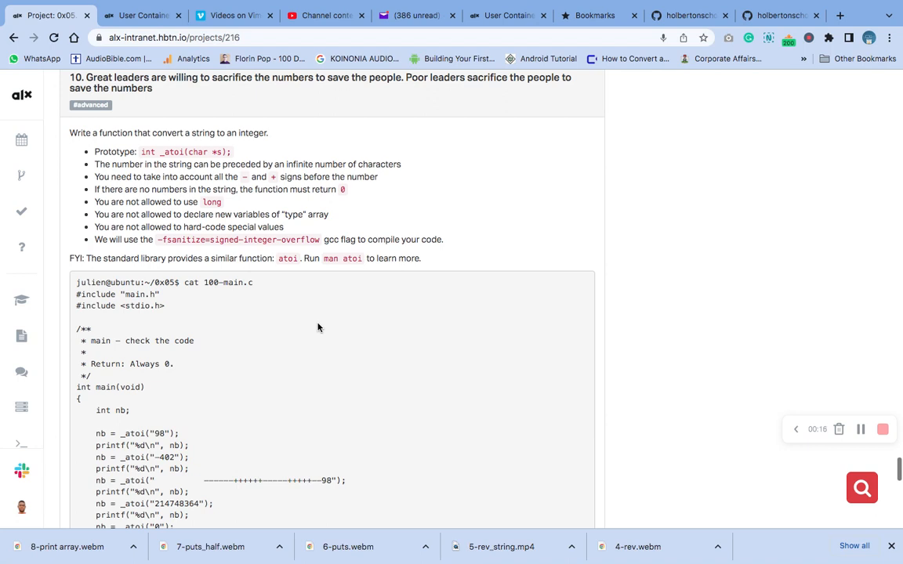
{"action": "mouse_move", "coordinate": [245, 156]}
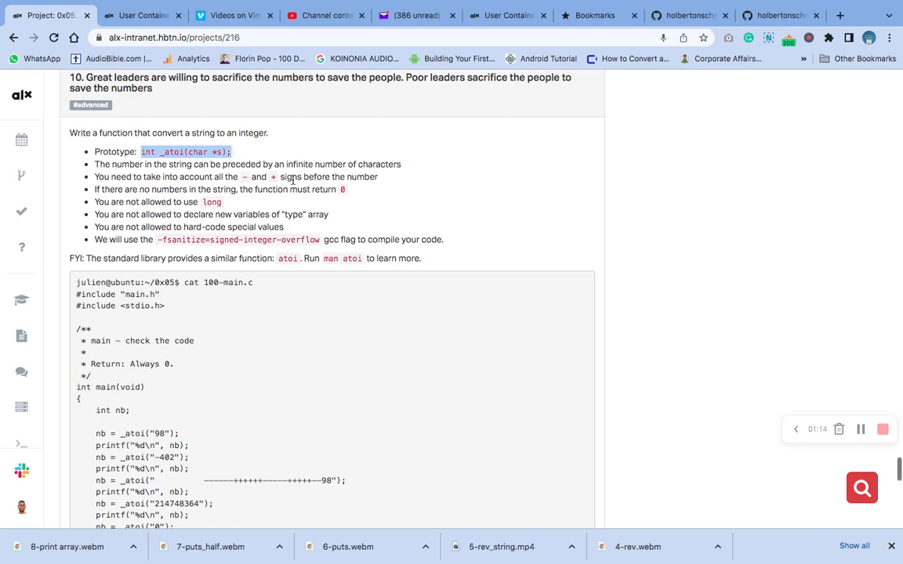
{"action": "mouse_move", "coordinate": [196, 282]}
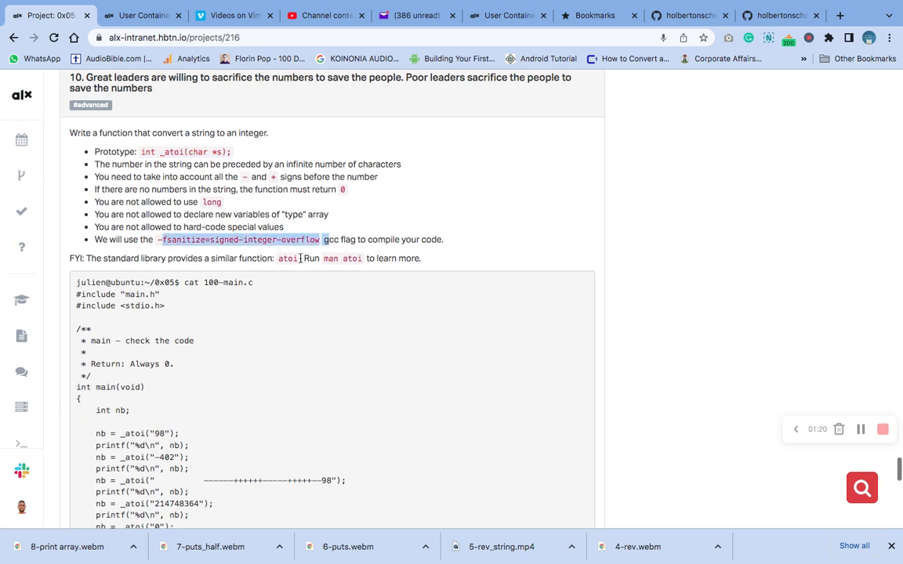
{"action": "mouse_move", "coordinate": [298, 288]}
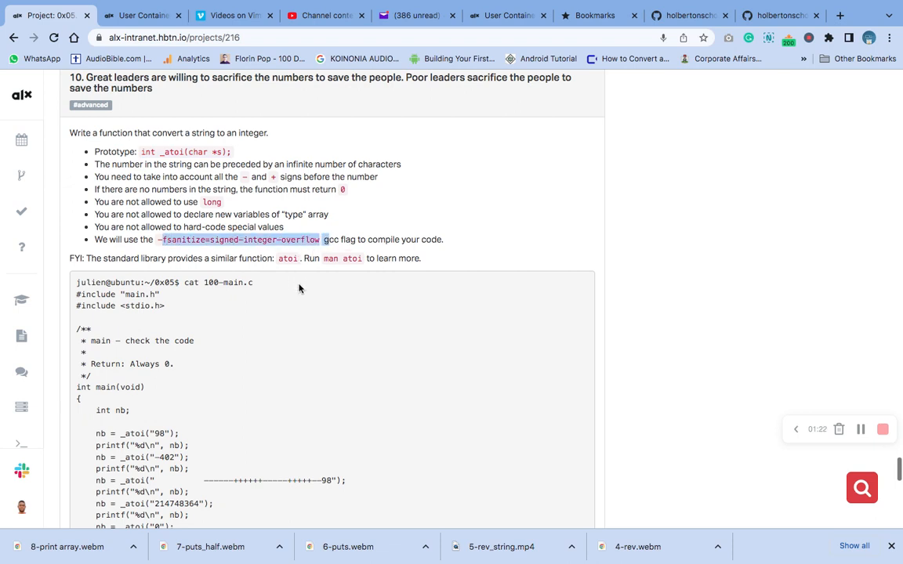
- Scroll past task 10's repo info (file 100-atoi.c) down to task 11, 101-keygen
{"action": "scroll", "scroll_direction": "down", "scroll_amount": 3}
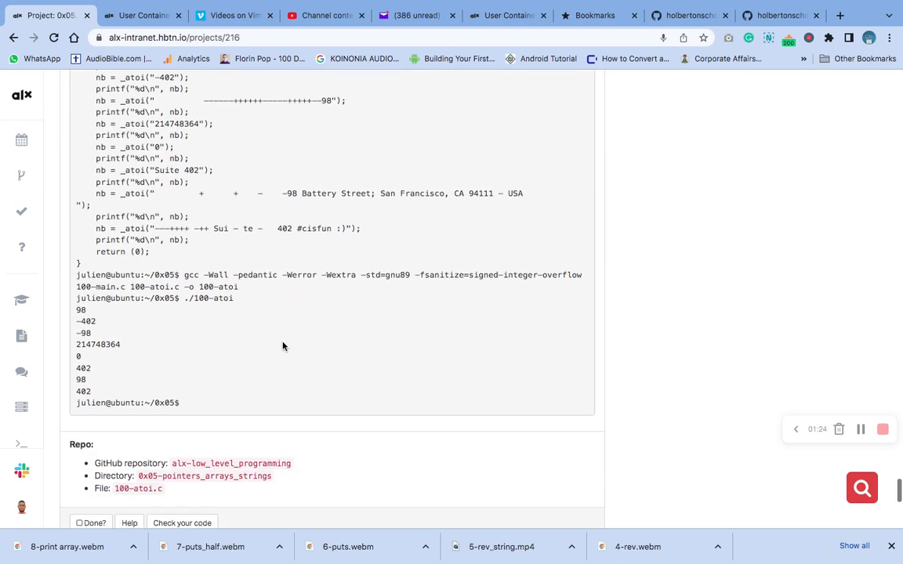
{"action": "scroll", "scroll_direction": "down", "scroll_amount": 3}
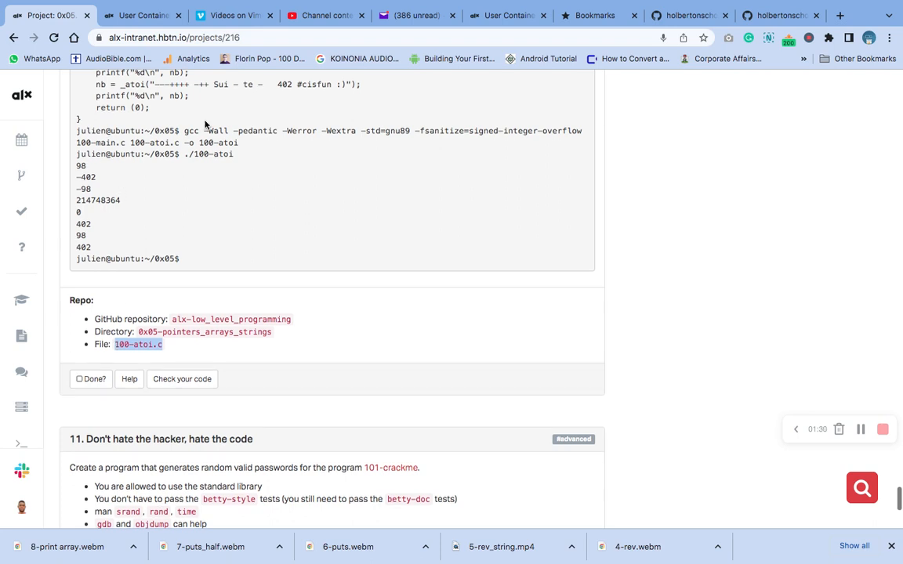
{"action": "scroll", "scroll_direction": "down", "scroll_amount": 3}
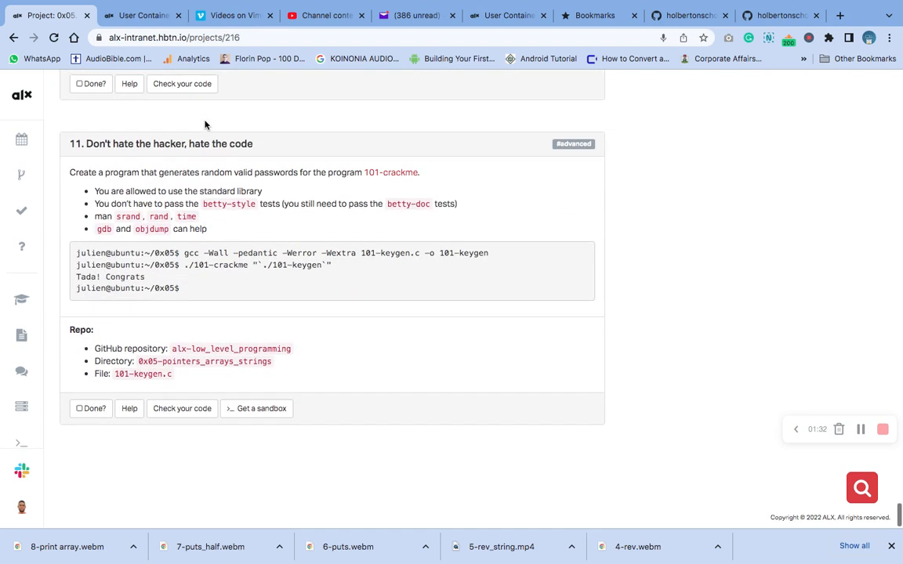
- Switch to the container webterm and clear the terminal before editing 100-atoi.c
{"action": "left_click", "coordinate": [141, 14]}
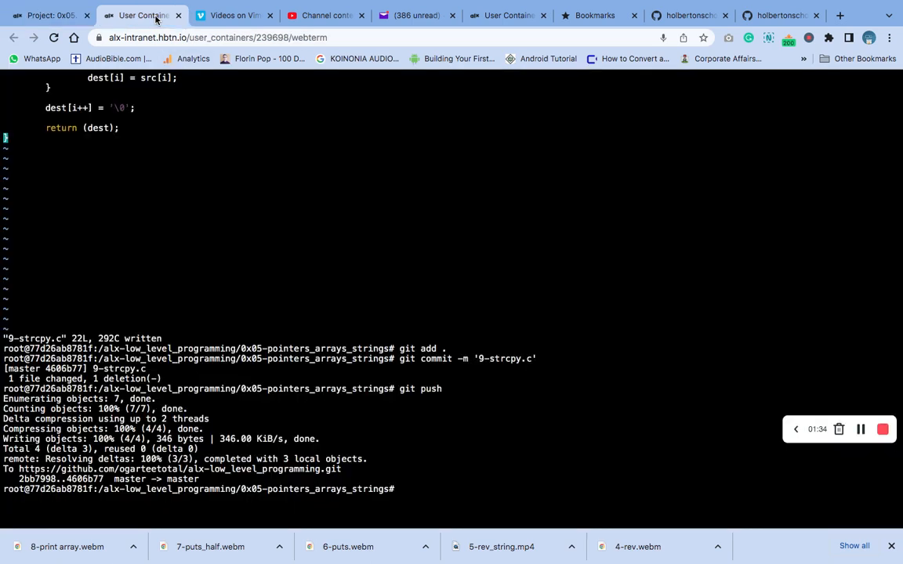
{"action": "type", "text": "clea"}
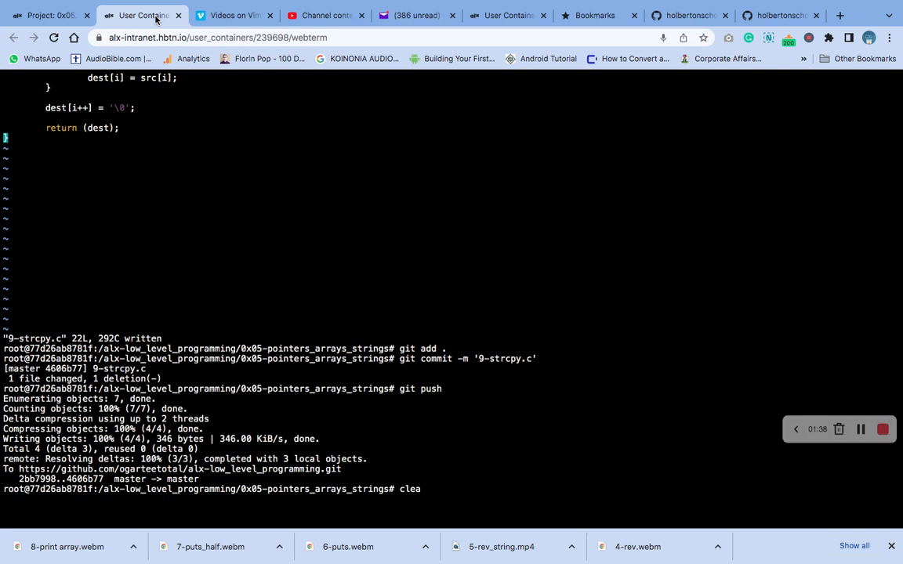
{"action": "type", "text": "r"}
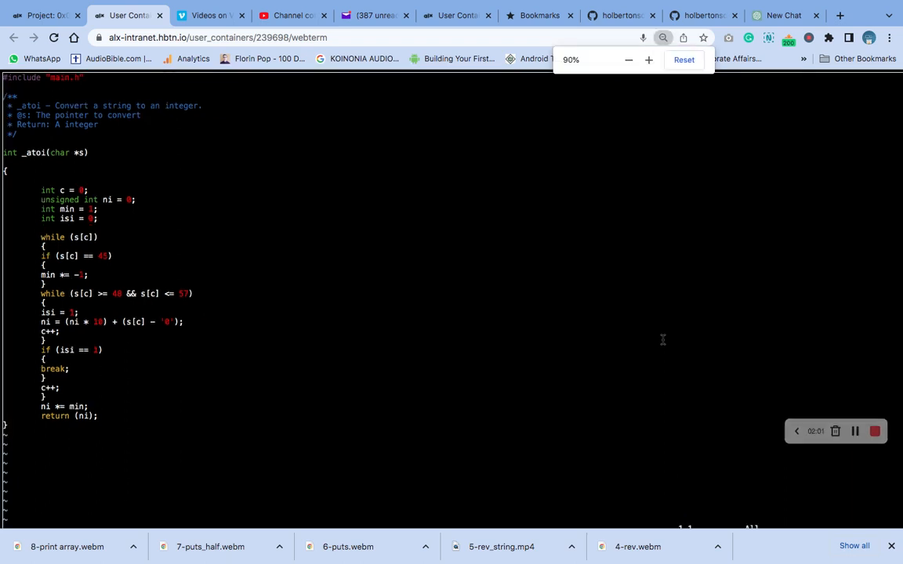
{"action": "left_click", "coordinate": [648, 59]}
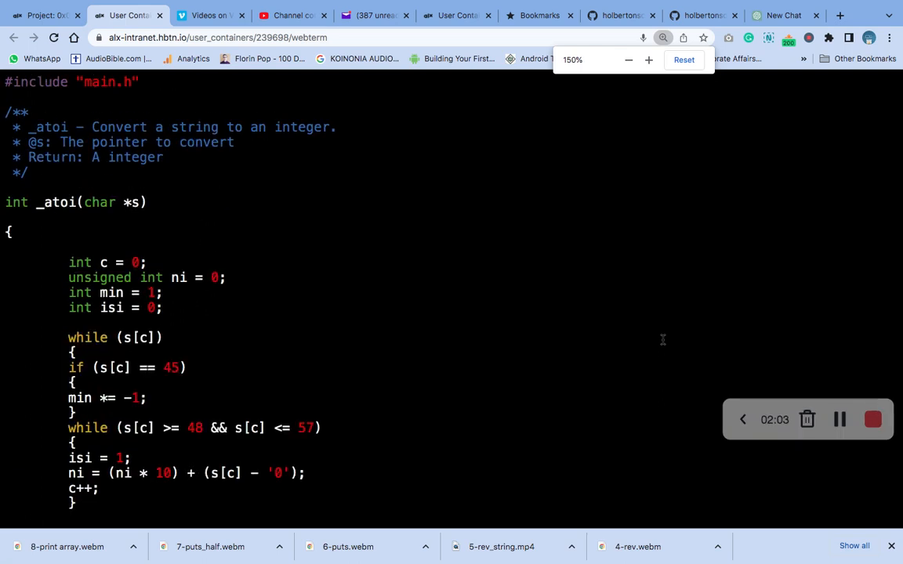
{"action": "left_click", "coordinate": [628, 60]}
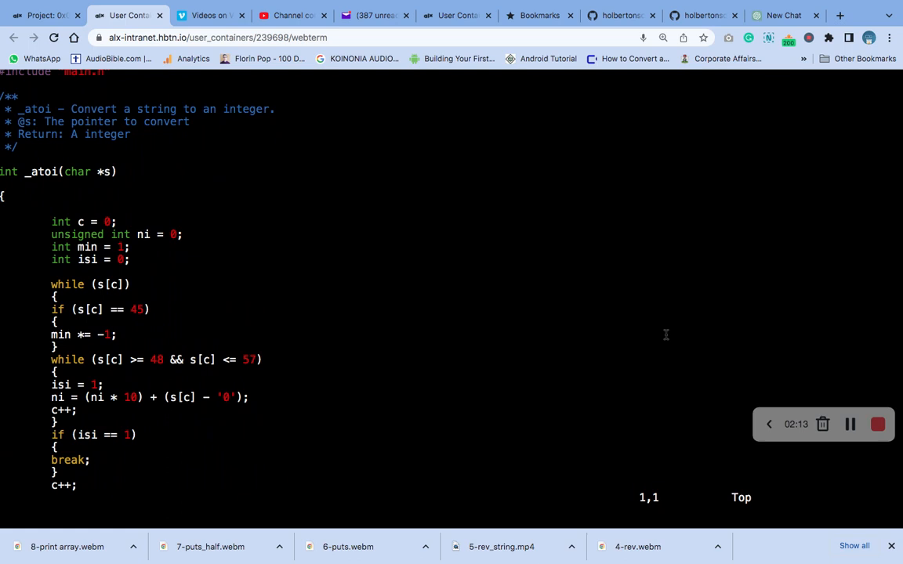
{"action": "key", "text": "i"}
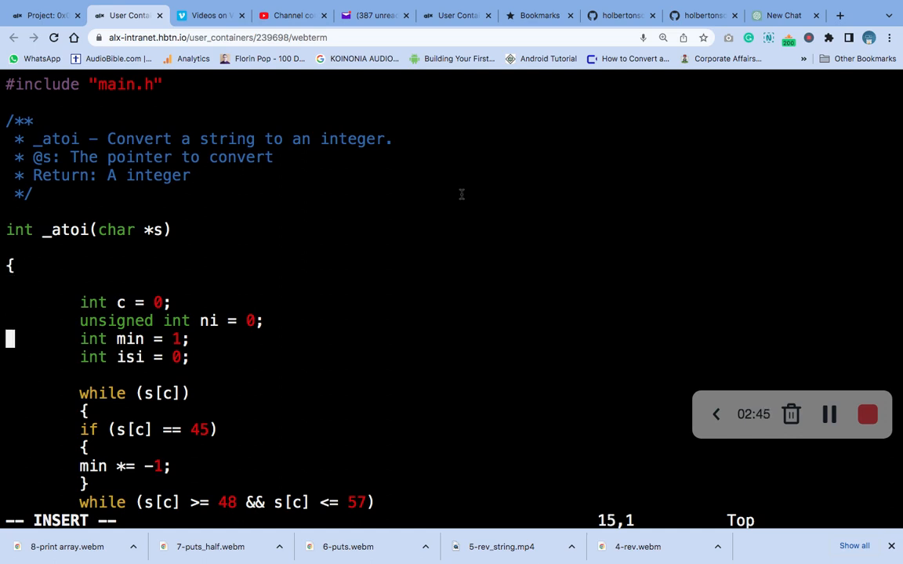
- Review the saved _atoi file and return to the shell prompt in 0x05-pointers_arrays_strings
{"action": "scroll", "scroll_direction": "down", "scroll_amount": 3}
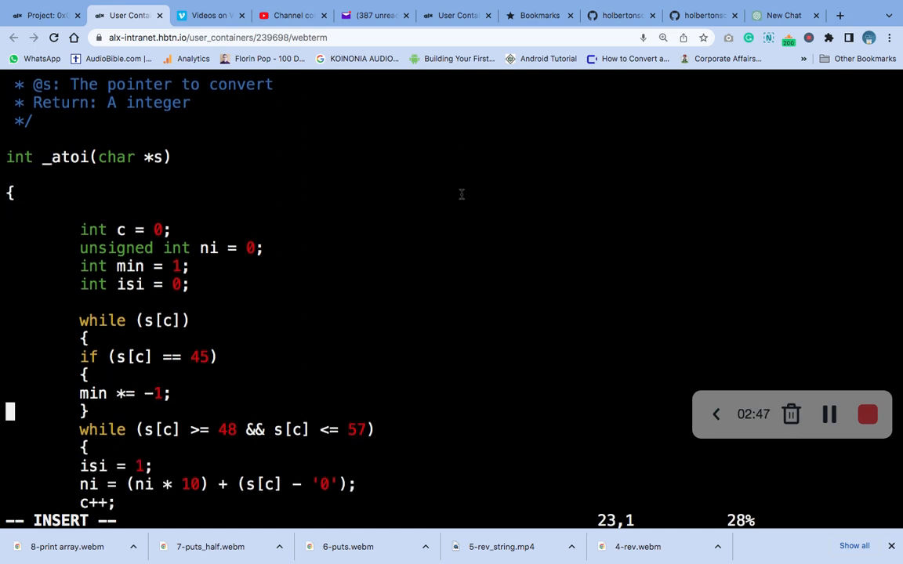
{"action": "scroll", "scroll_direction": "down", "scroll_amount": 3}
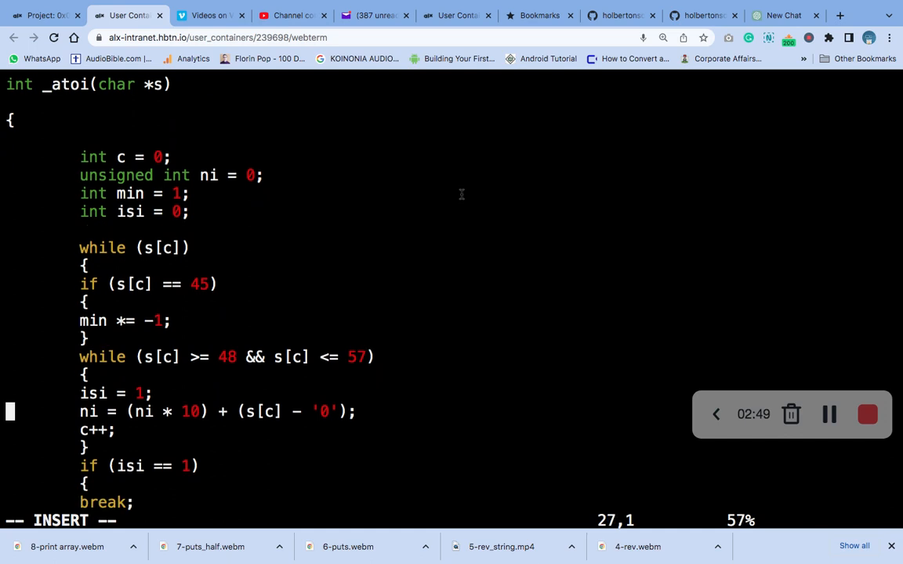
{"action": "scroll", "scroll_direction": "down", "scroll_amount": 3}
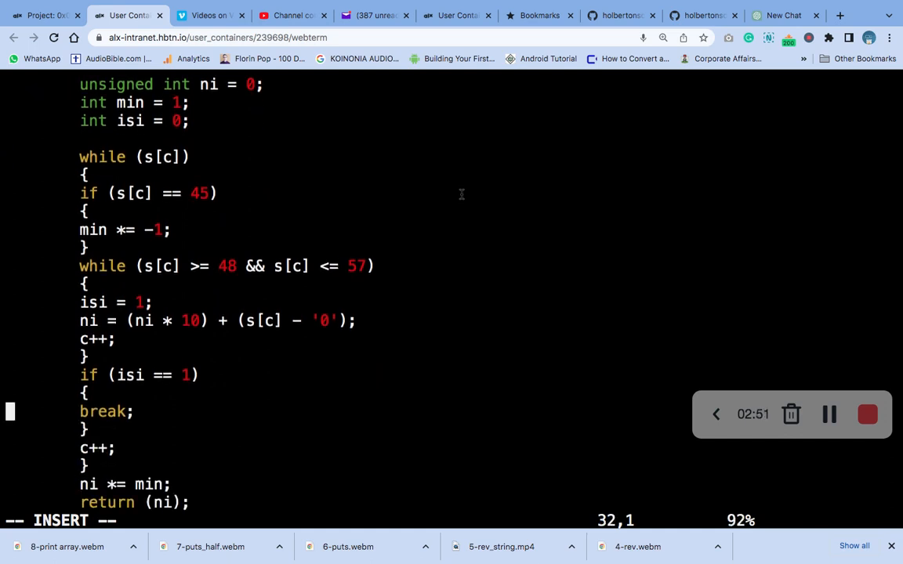
{"action": "scroll", "scroll_direction": "down", "scroll_amount": 3}
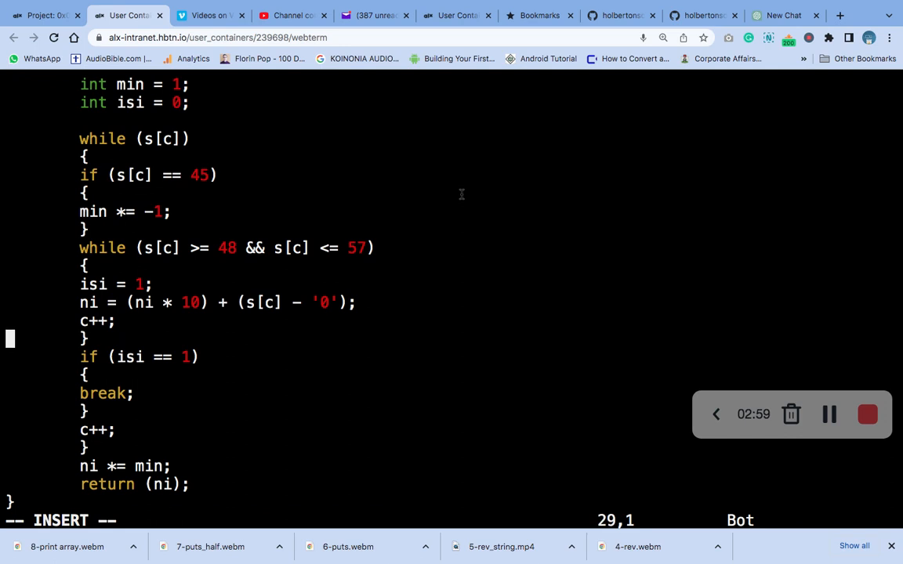
{"action": "scroll", "scroll_direction": "up", "scroll_amount": 3}
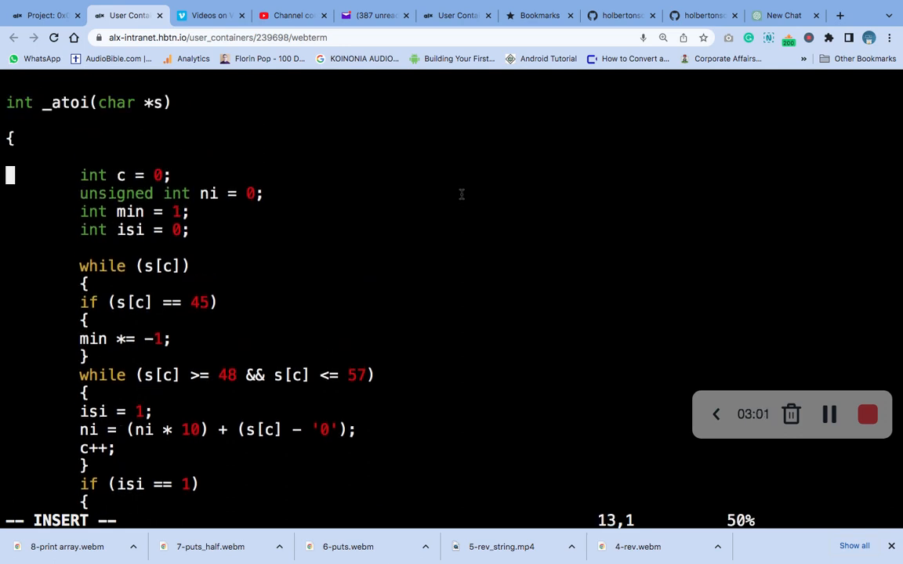
{"action": "scroll", "scroll_direction": "up", "scroll_amount": 3}
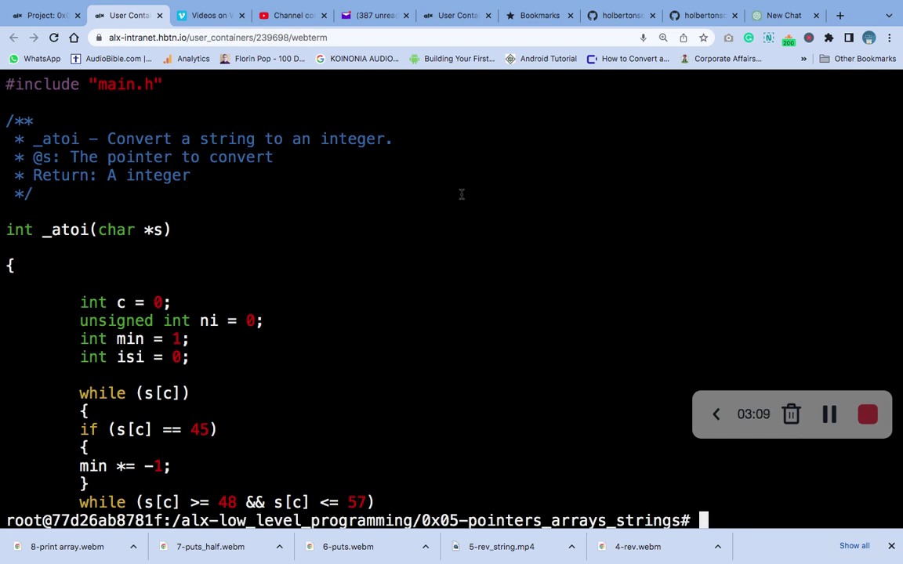
- Commit the new file with message '100-atoi.c' and push it to GitHub
{"action": "type", "text": "git"}
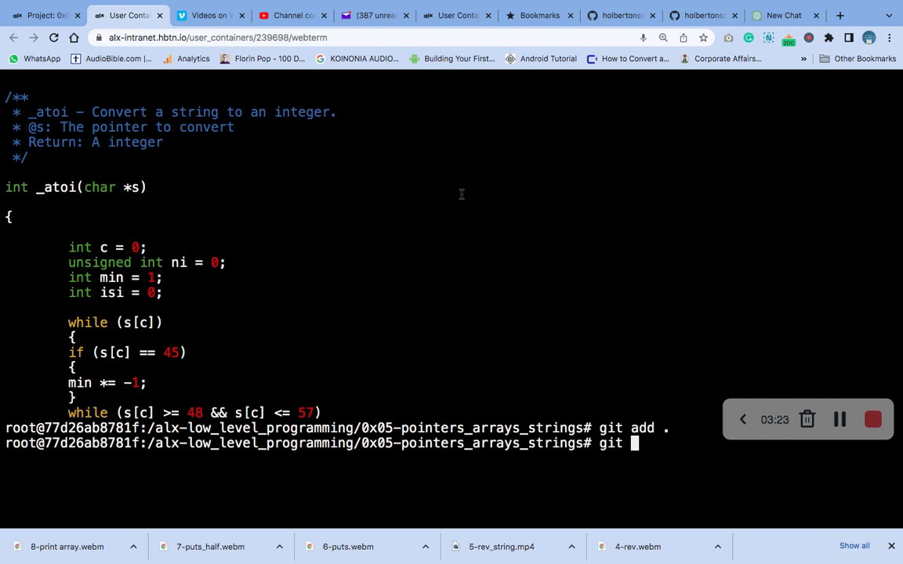
{"action": "type", "text": "commit"}
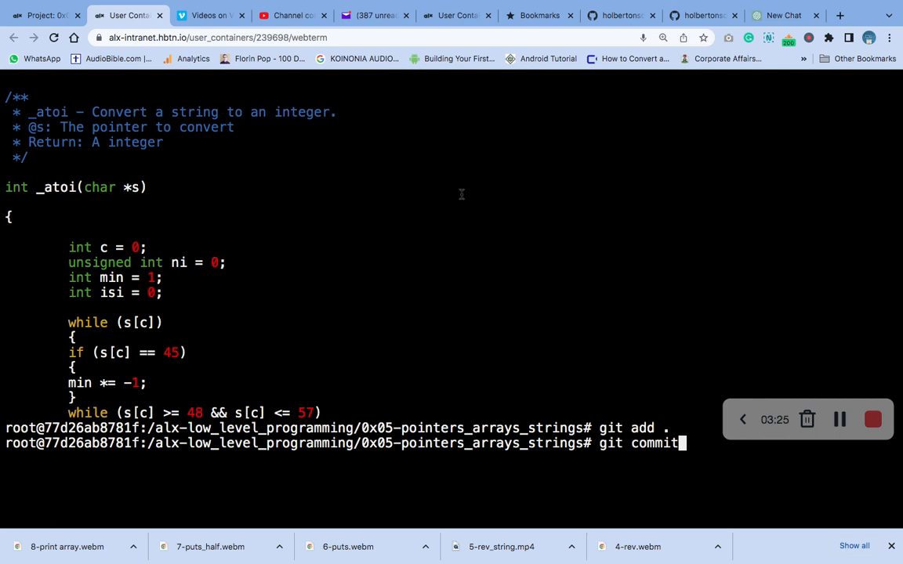
{"action": "type", "text": "-m"}
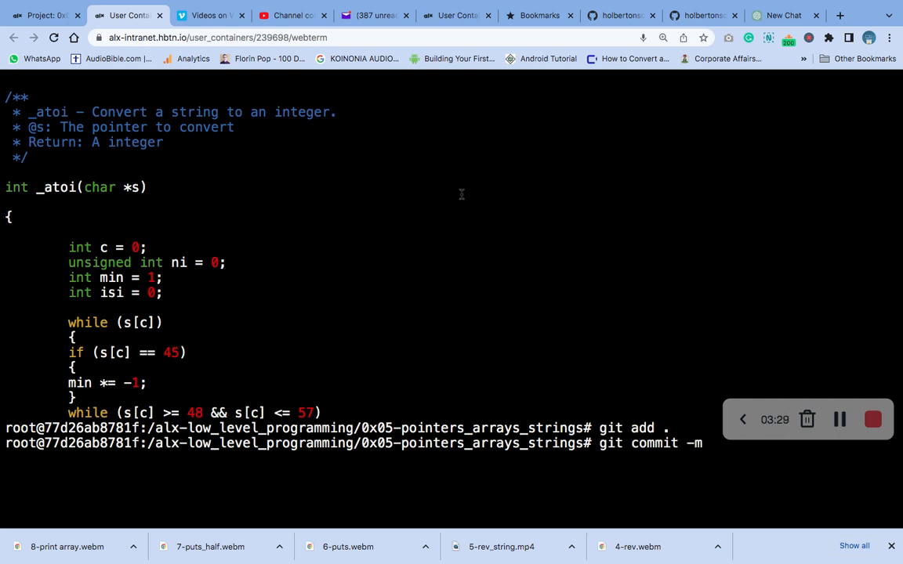
{"action": "type", "text": "'10"}
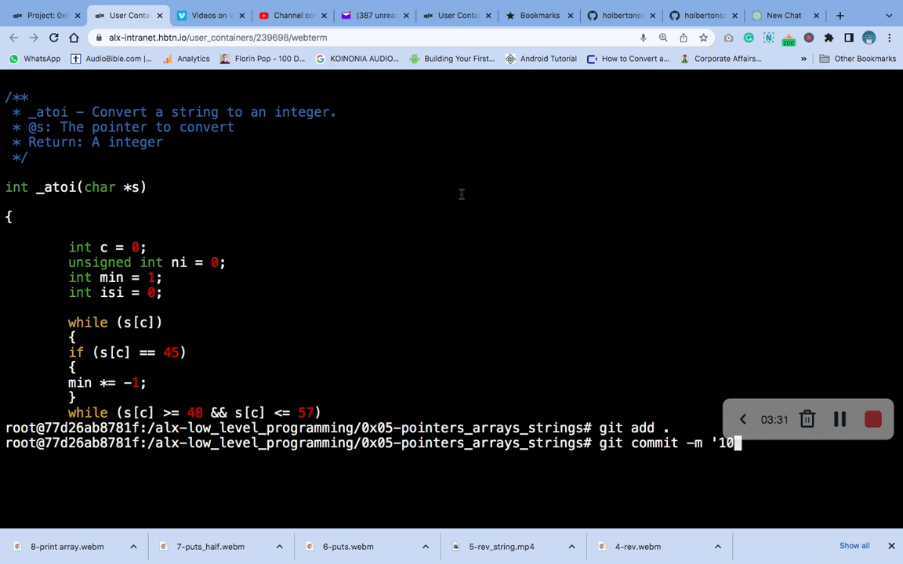
{"action": "type", "text": "0-atoi.c'"}
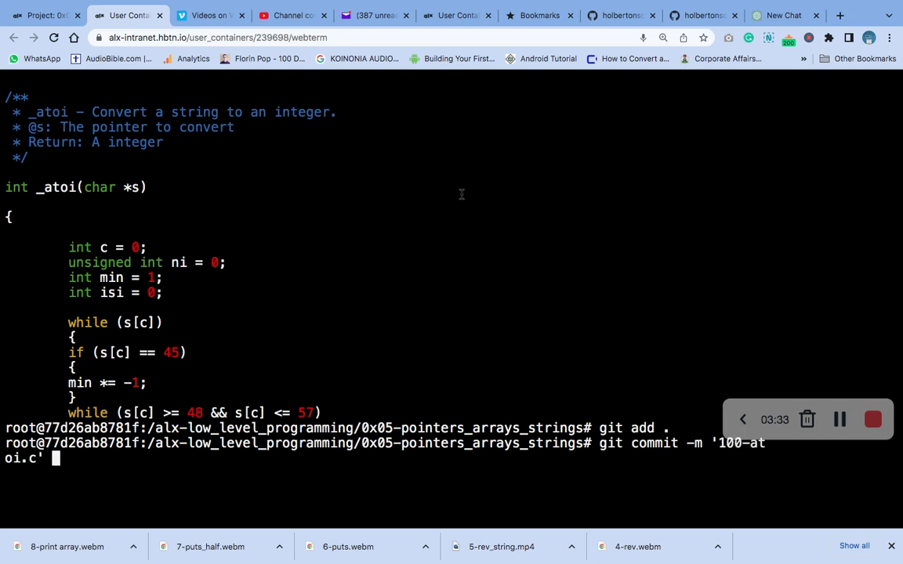
{"action": "key", "text": "Return"}
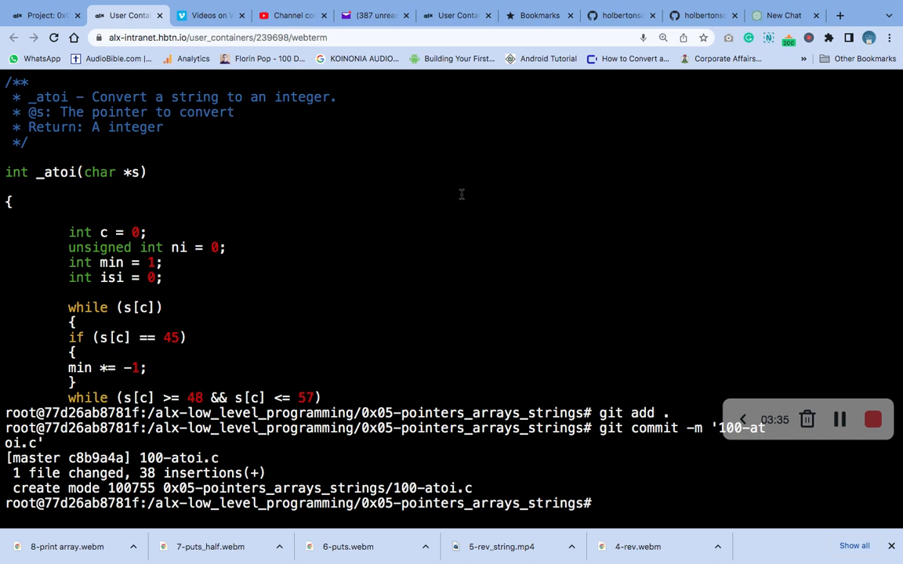
{"action": "type", "text": "git push"}
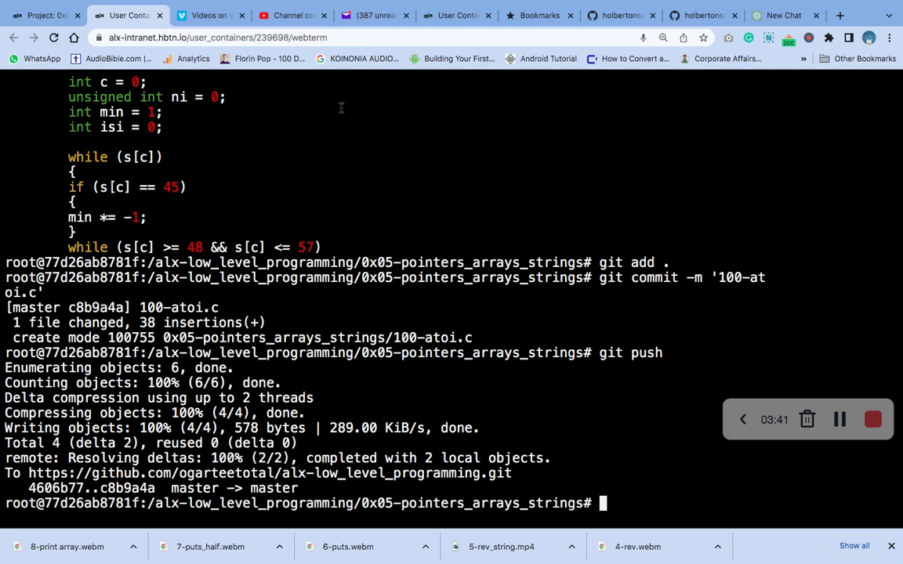
{"action": "mouse_move", "coordinate": [85, 17]}
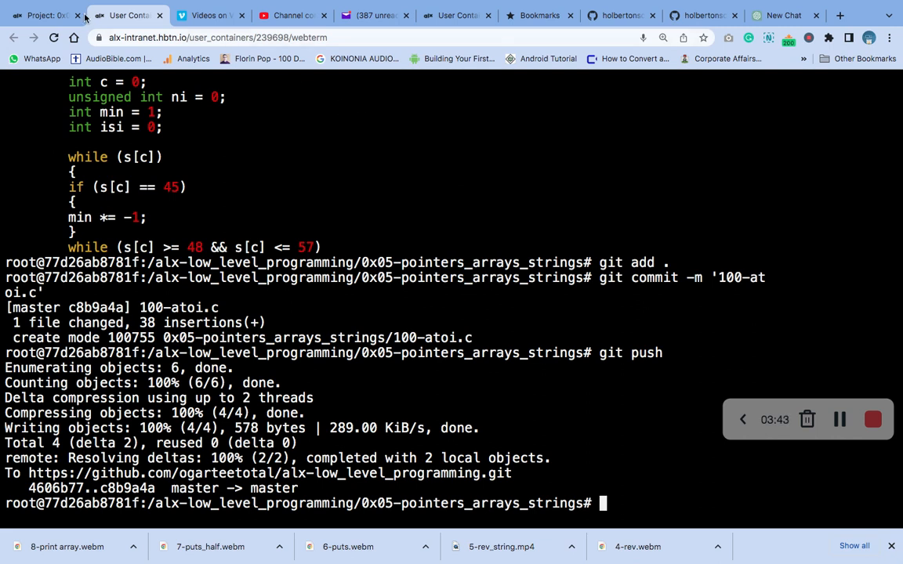
- Return to the project page and reach task 10's Check your code button for 100-atoi.c
{"action": "left_click", "coordinate": [39, 15]}
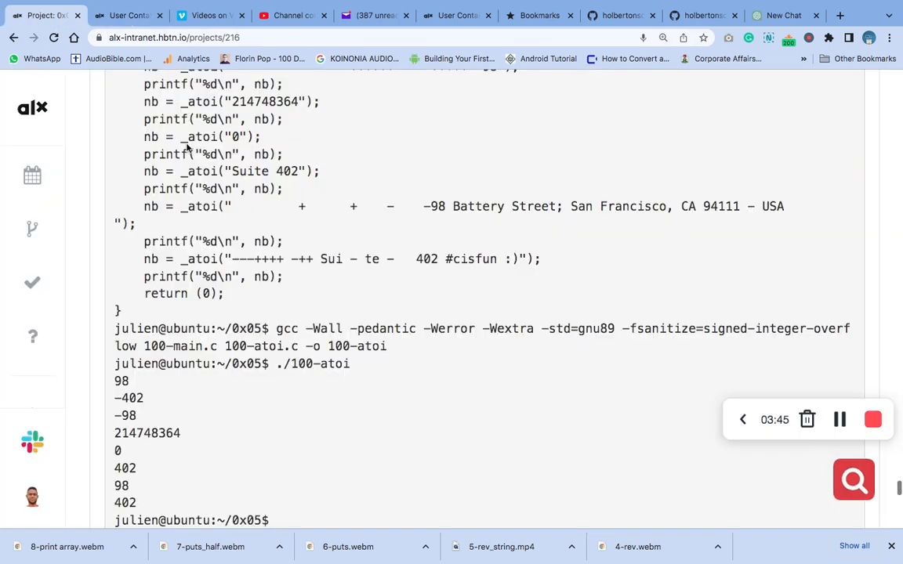
{"action": "left_click", "coordinate": [663, 38]}
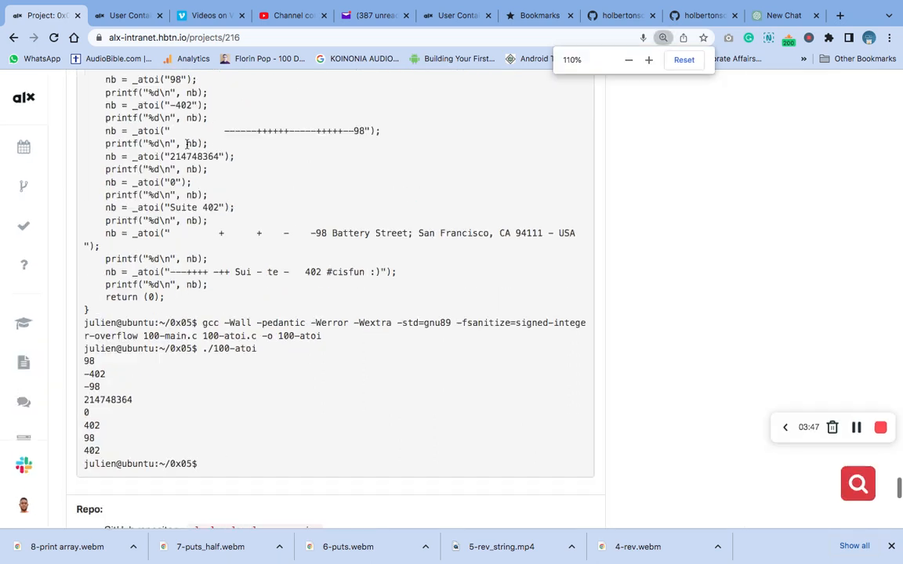
{"action": "scroll", "scroll_direction": "down", "scroll_amount": 3}
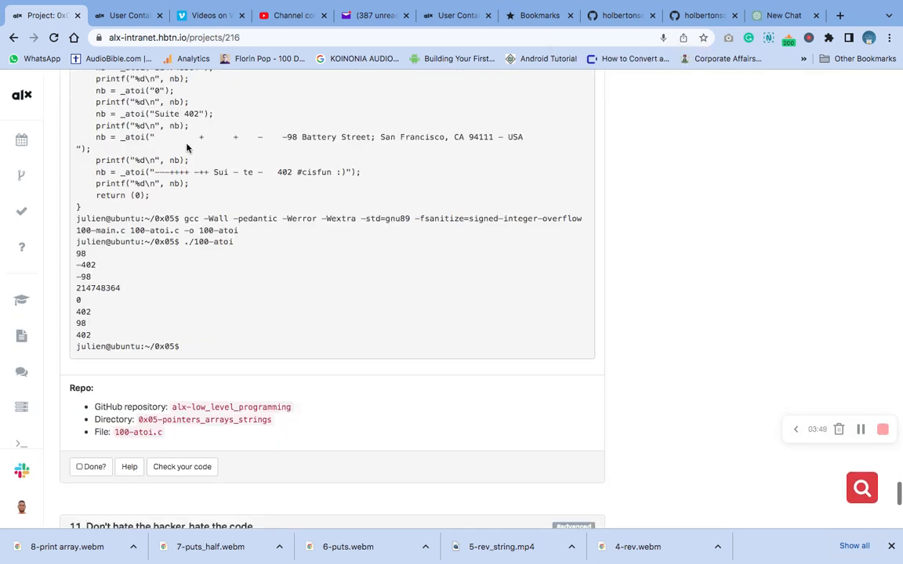
{"action": "left_click", "coordinate": [182, 466]}
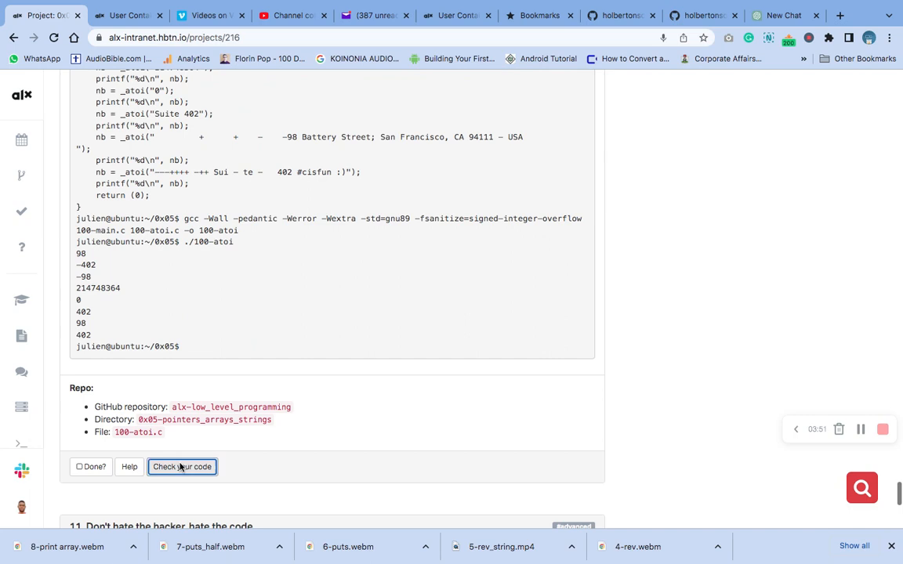
- Run the automated check for task 10 and review checks 0–20 all passing
{"action": "left_click", "coordinate": [182, 466]}
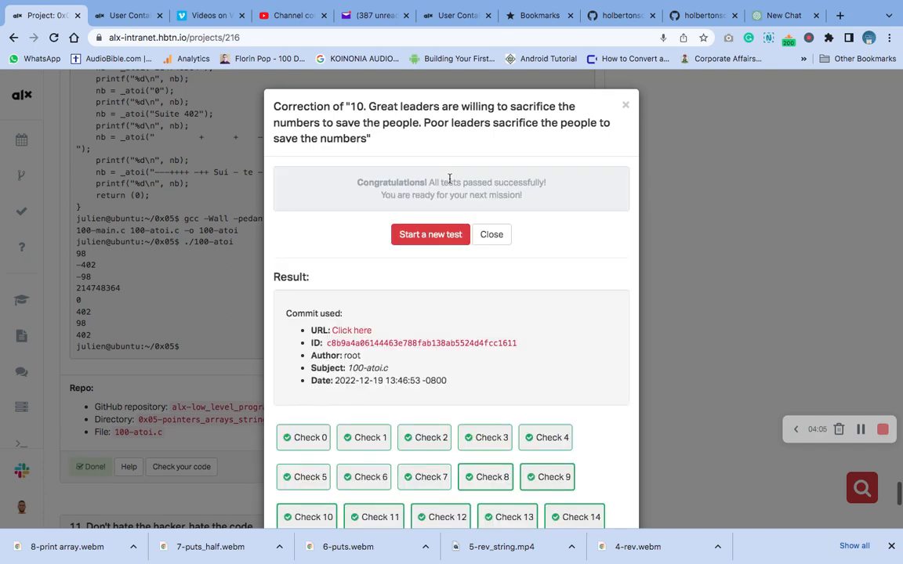
{"action": "scroll", "scroll_direction": "down", "scroll_amount": 3}
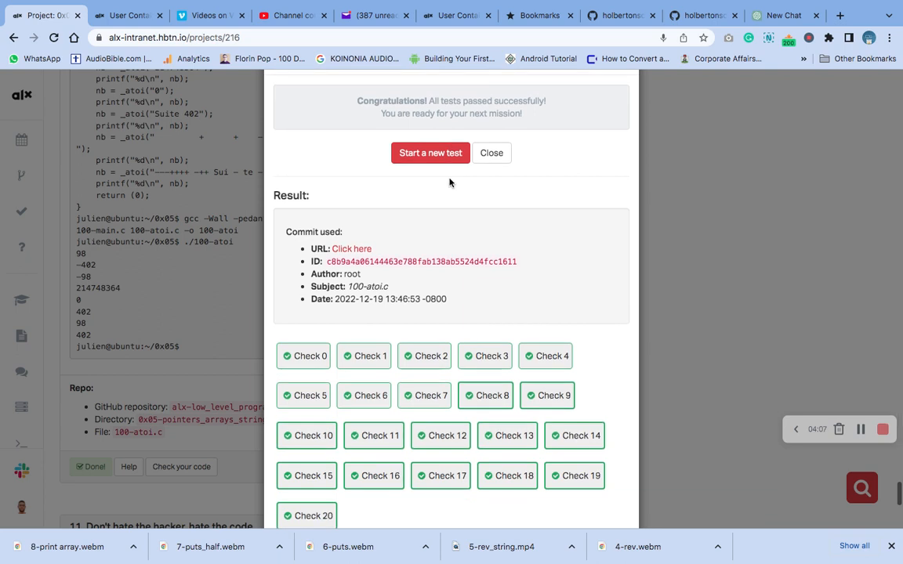
{"action": "mouse_move", "coordinate": [492, 153]}
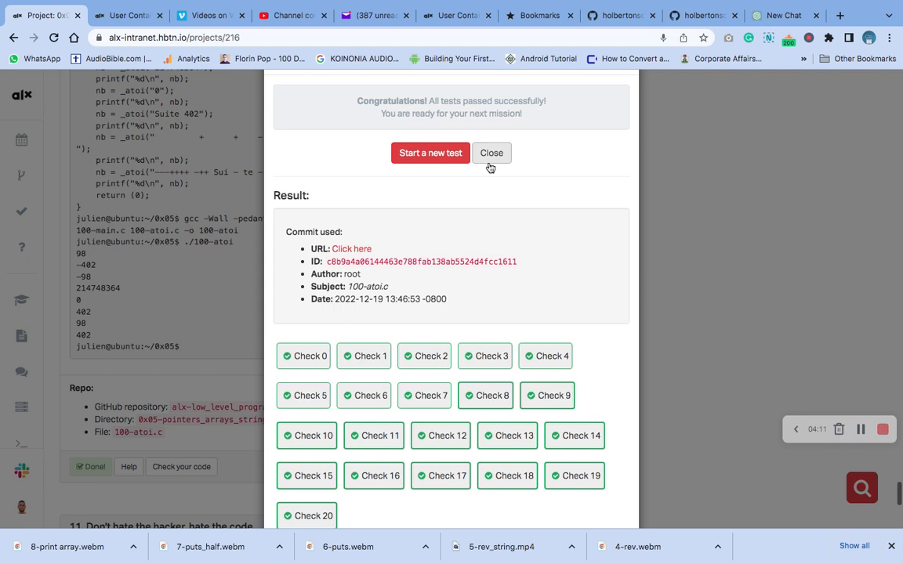